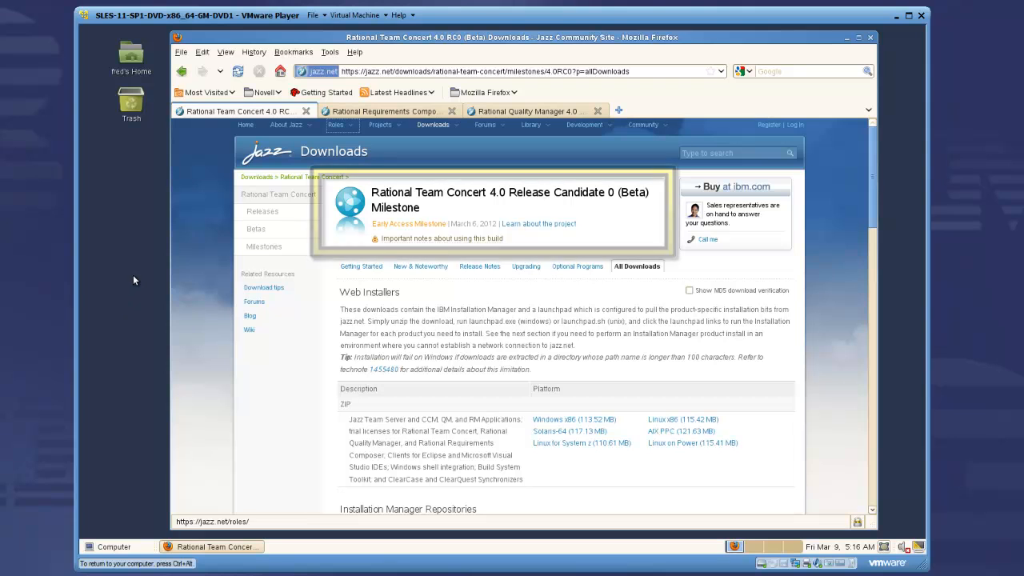
Download the Quality Manager 4.0 RC0 Linux x86 (115.41 MB) web installer from jazz.net.
click(388, 110)
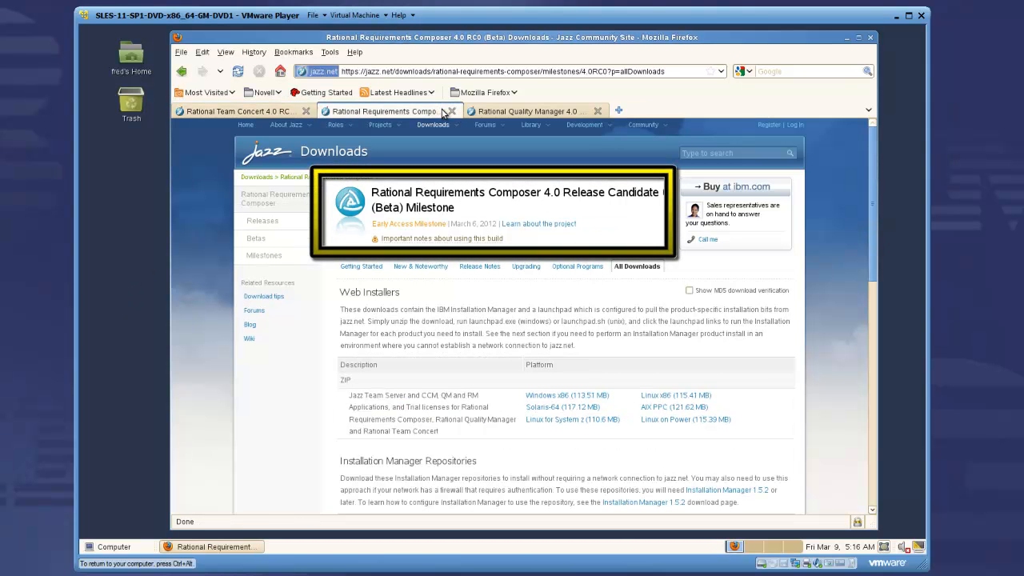
click(540, 111)
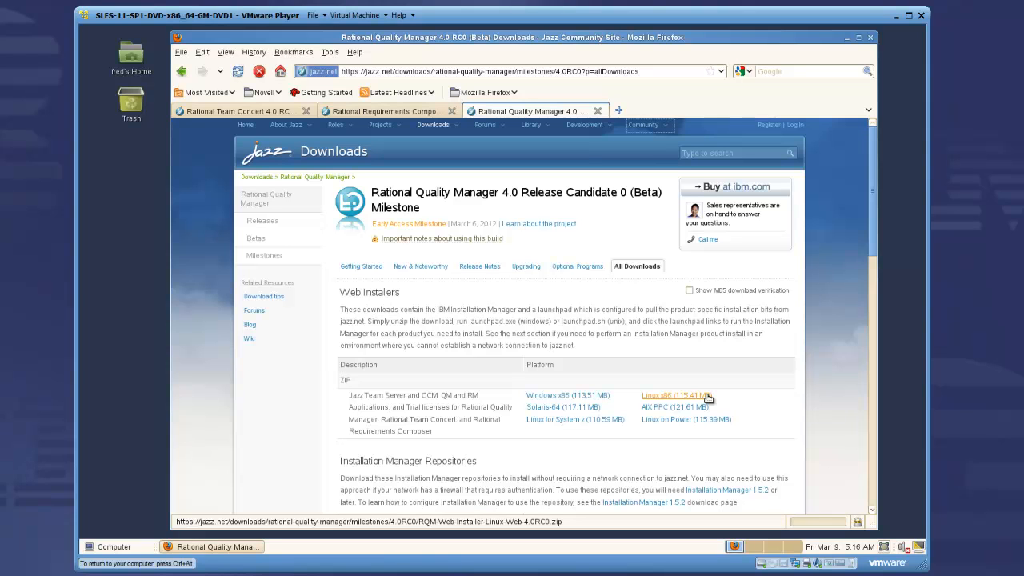
click(665, 395)
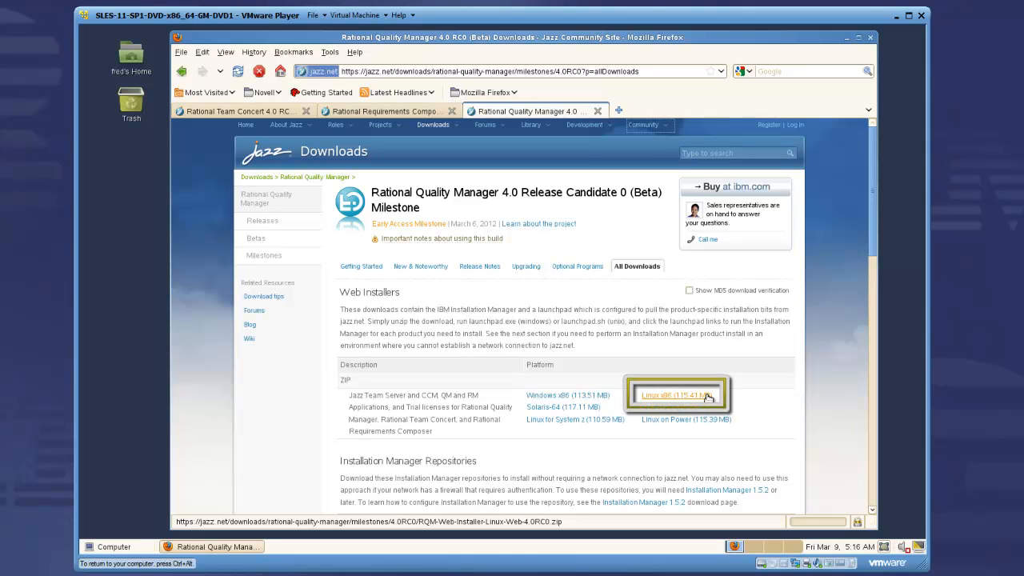
click(672, 396)
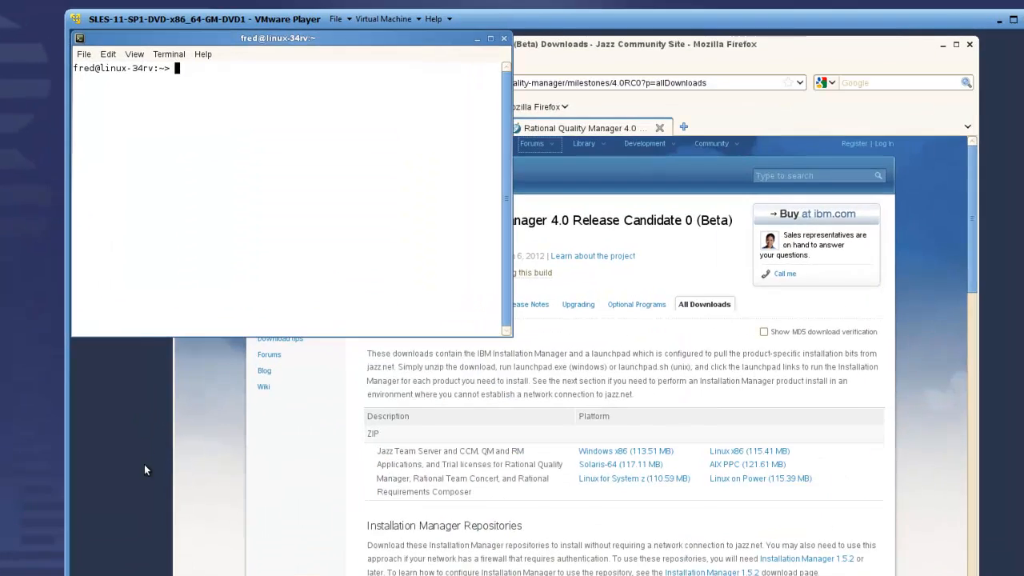
Unzip the installer in Downloads, enter the rqm folder and run ./launchpad.sh.
text(cd D)
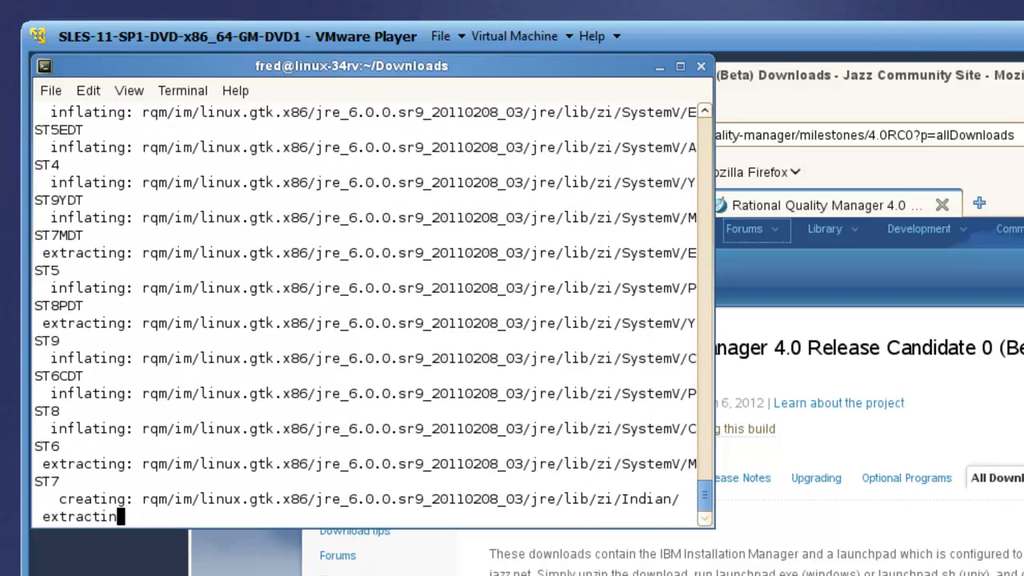
text(cd rqm)
text(ls)
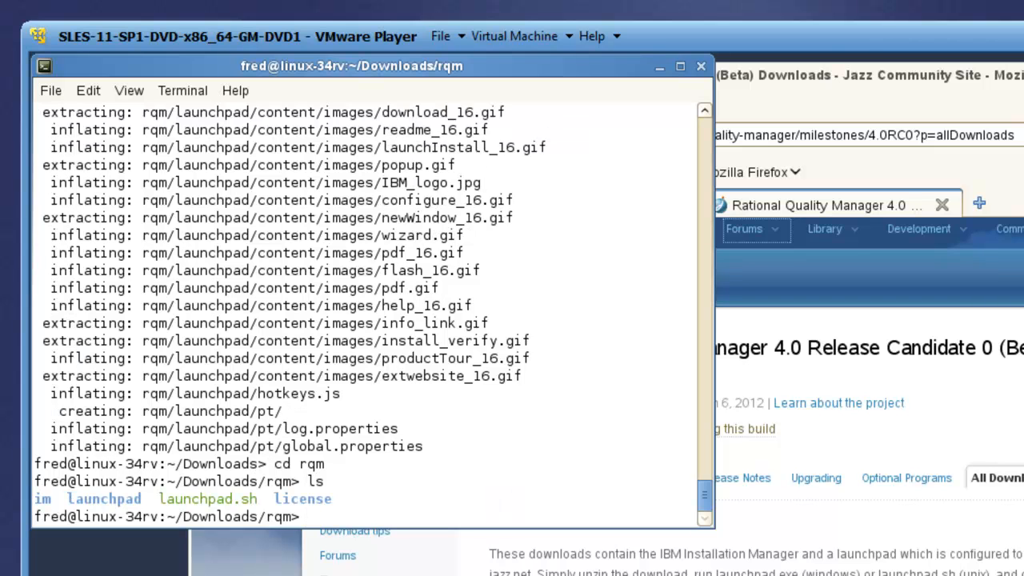
text(./lau)
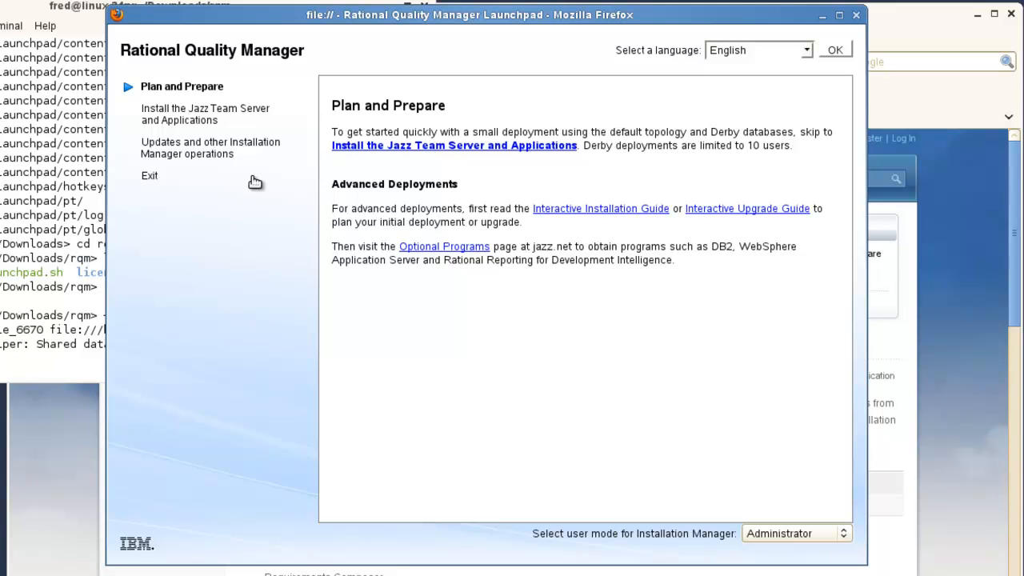
mouse_move(272, 280)
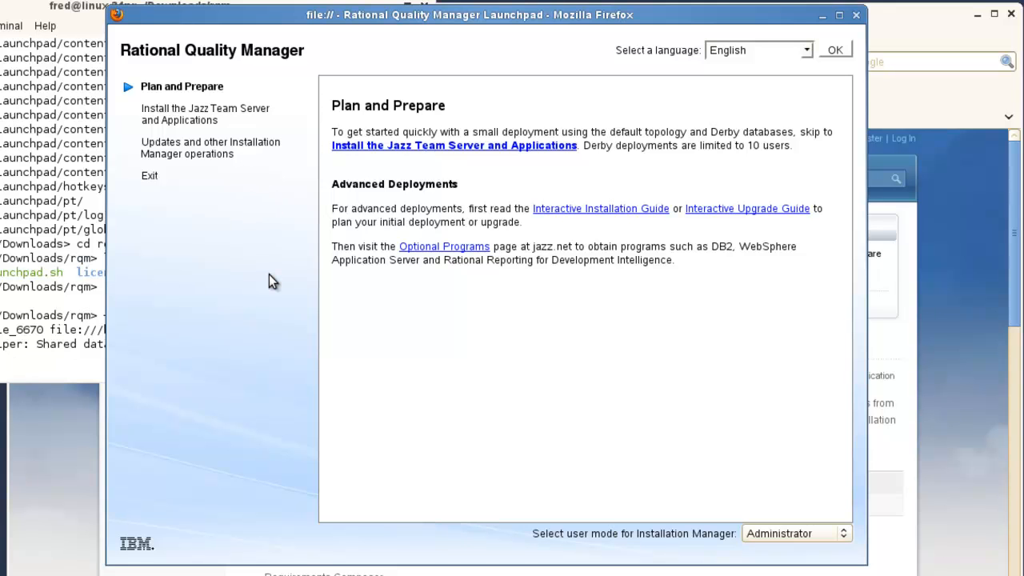
mouse_move(496, 157)
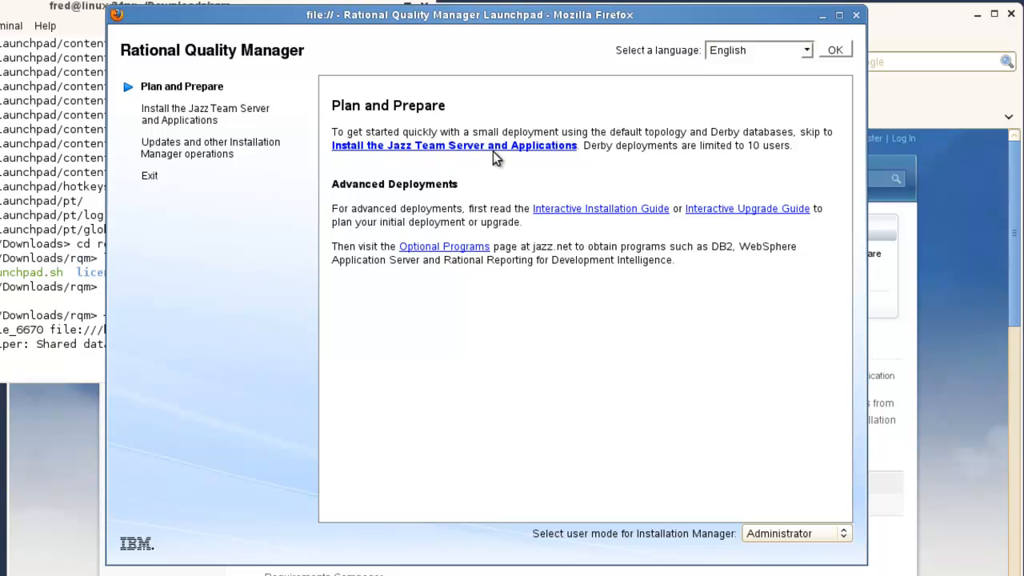
Choose Jazz Team Server installation in Non-Administrator mode for single-server CCM, QM and RM.
click(453, 145)
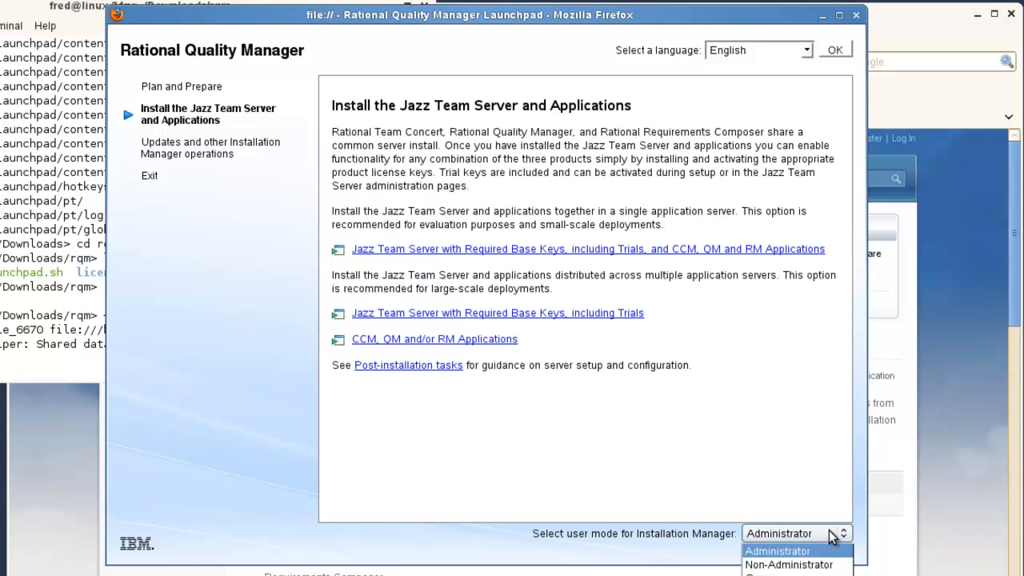
click(788, 564)
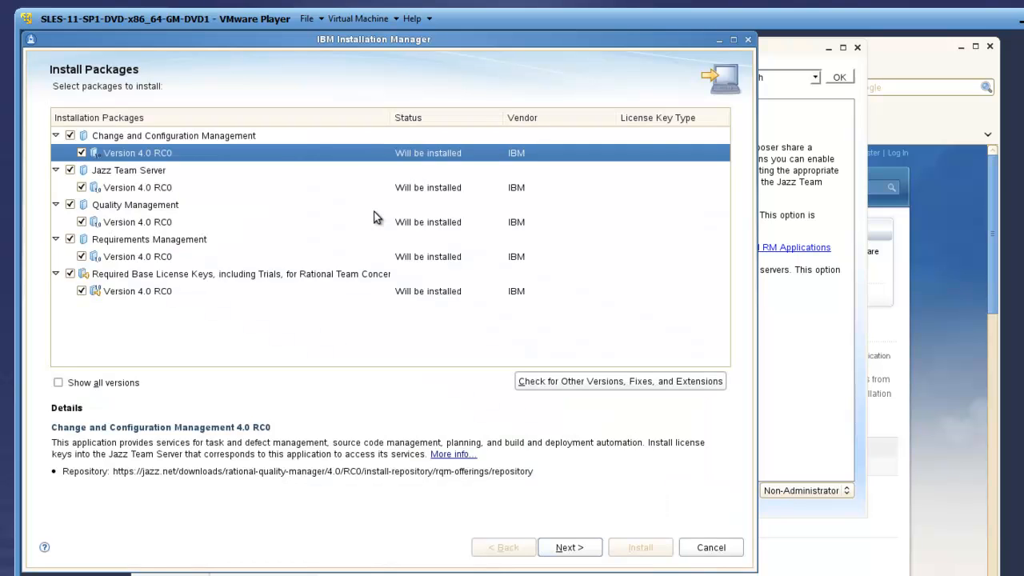
Review Jazz Team Server package details, keep all five packages checked, and continue.
click(128, 170)
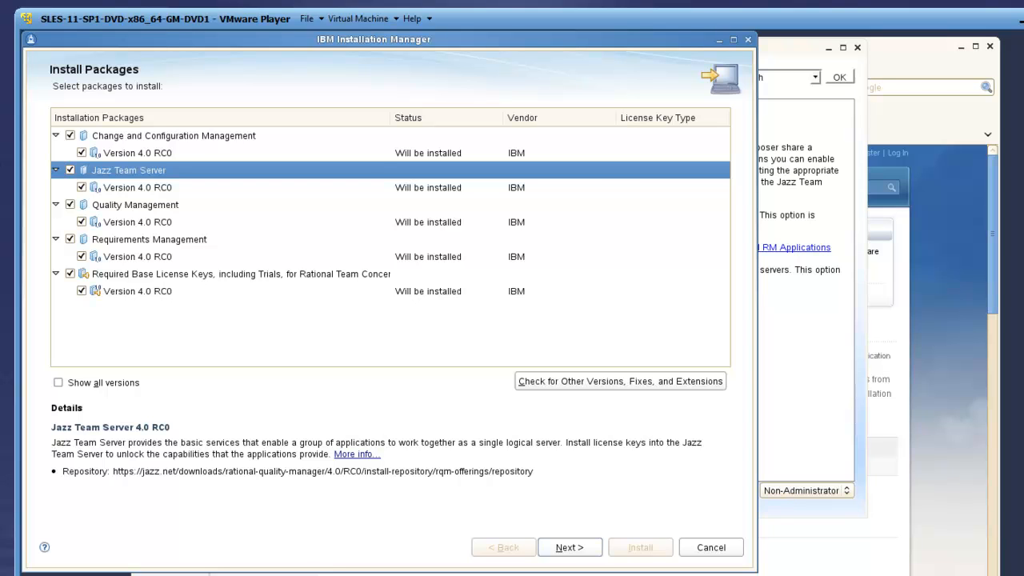
mouse_move(569, 548)
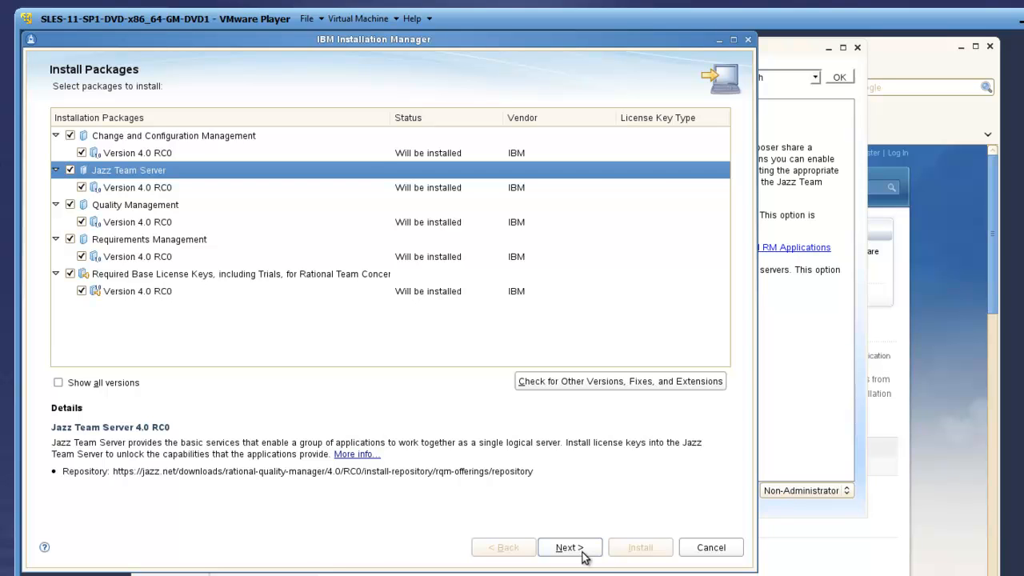
click(569, 547)
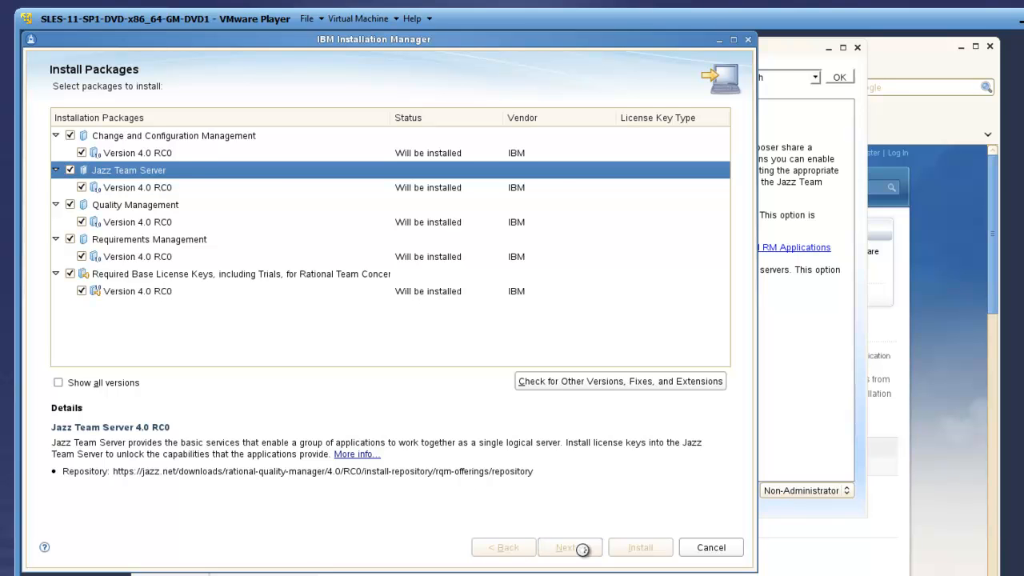
click(569, 548)
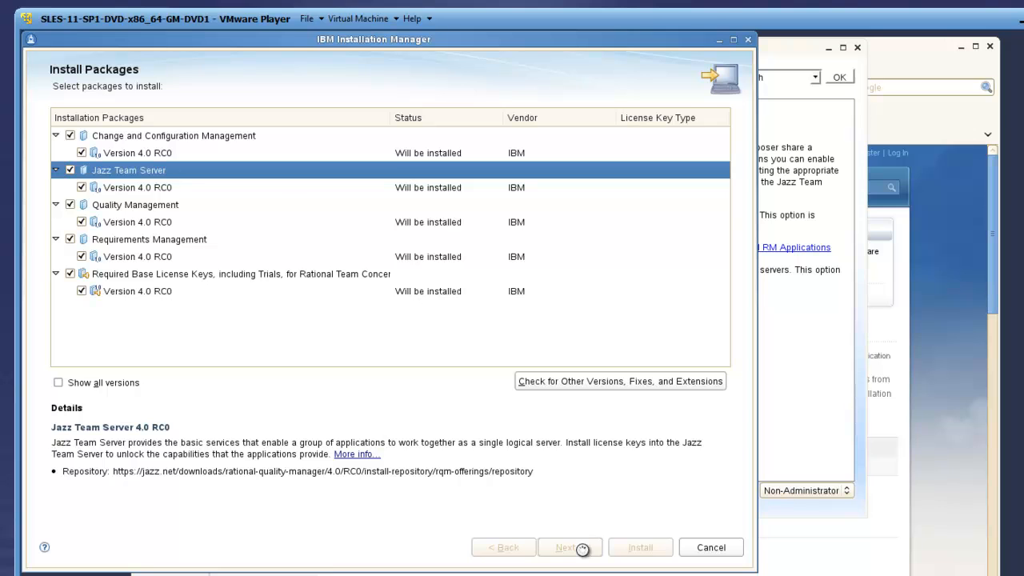
click(569, 547)
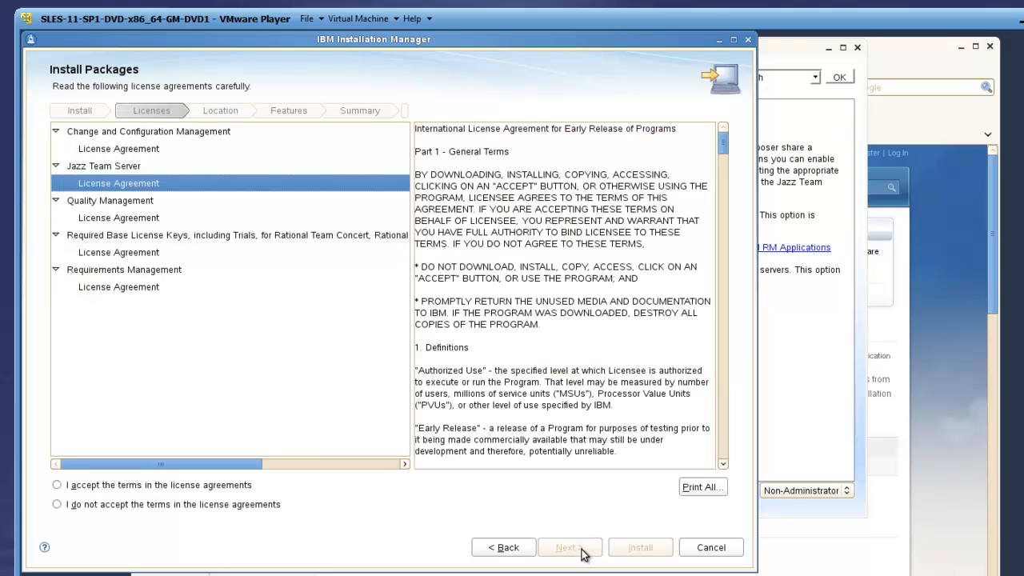
Accept the licenses, keeping default shared resources, package group directory and English-only translation.
click(55, 486)
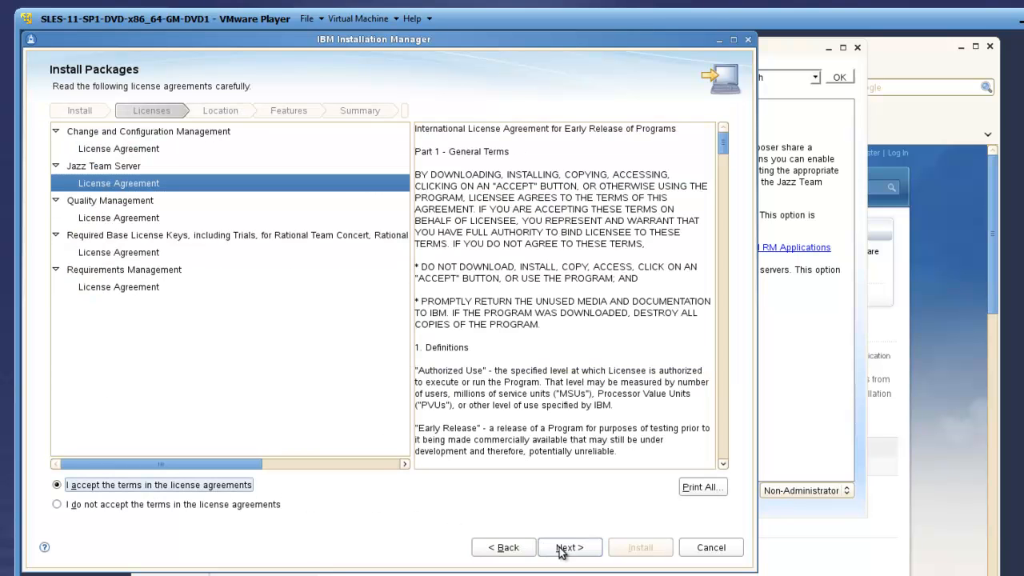
click(569, 547)
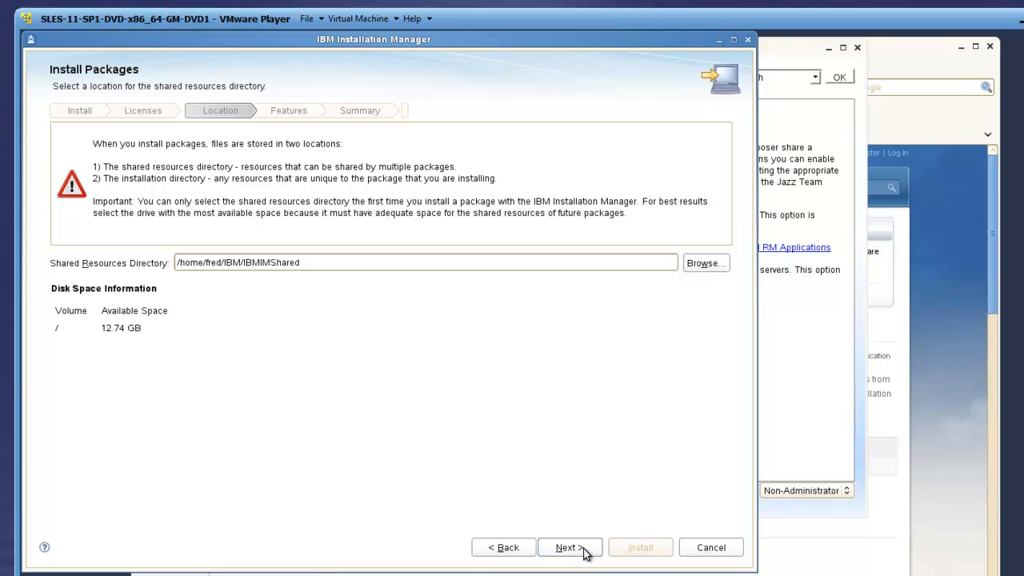
click(570, 547)
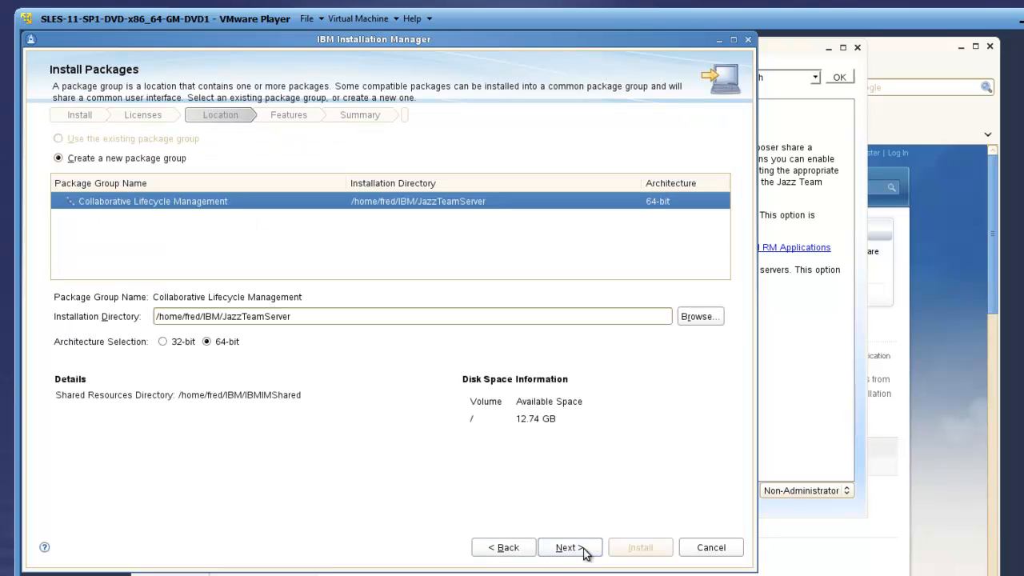
click(569, 548)
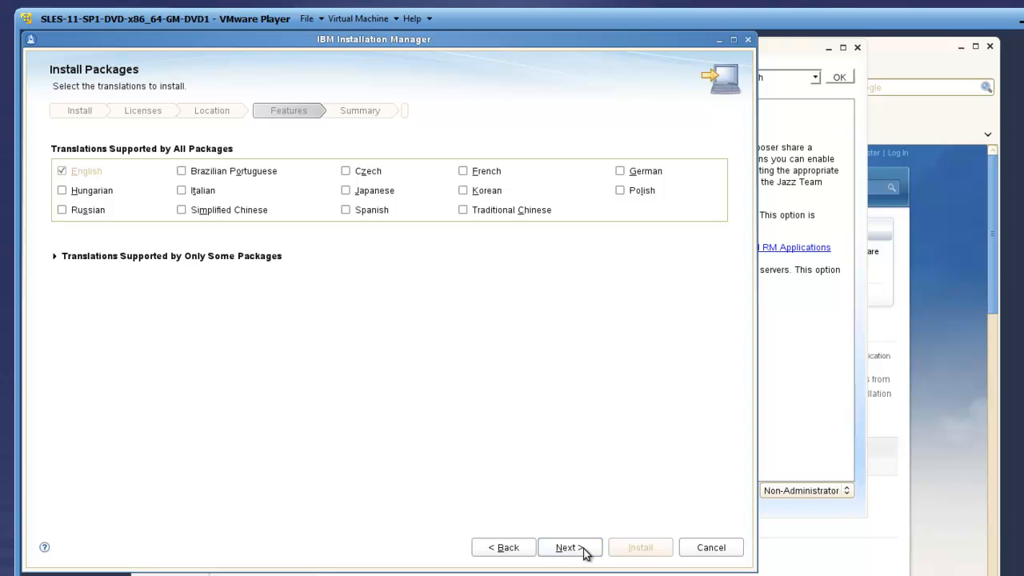
click(570, 547)
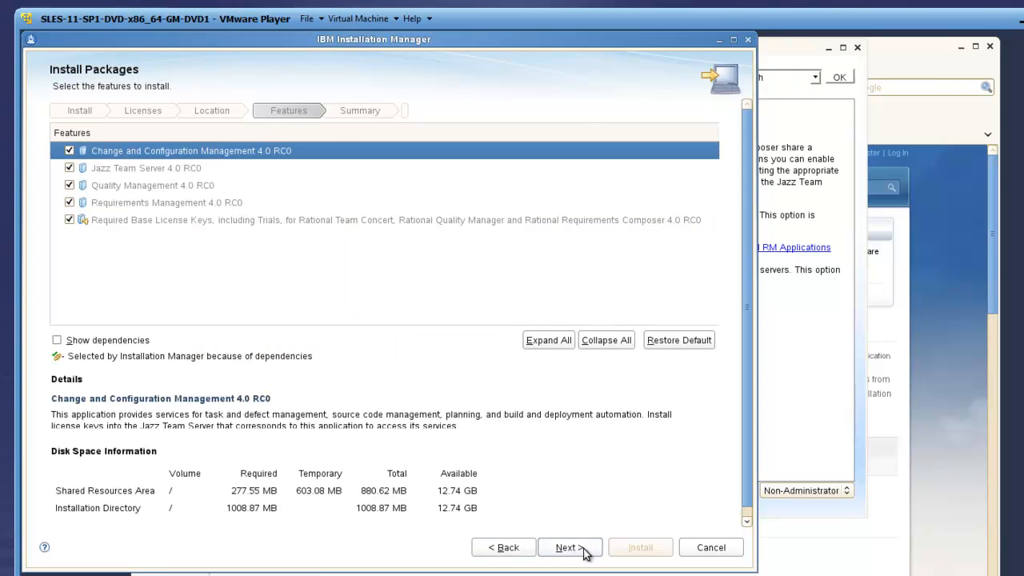
Keep all features, Tomcat 7 and default 3.x/4.x context roots through to the summary.
click(571, 547)
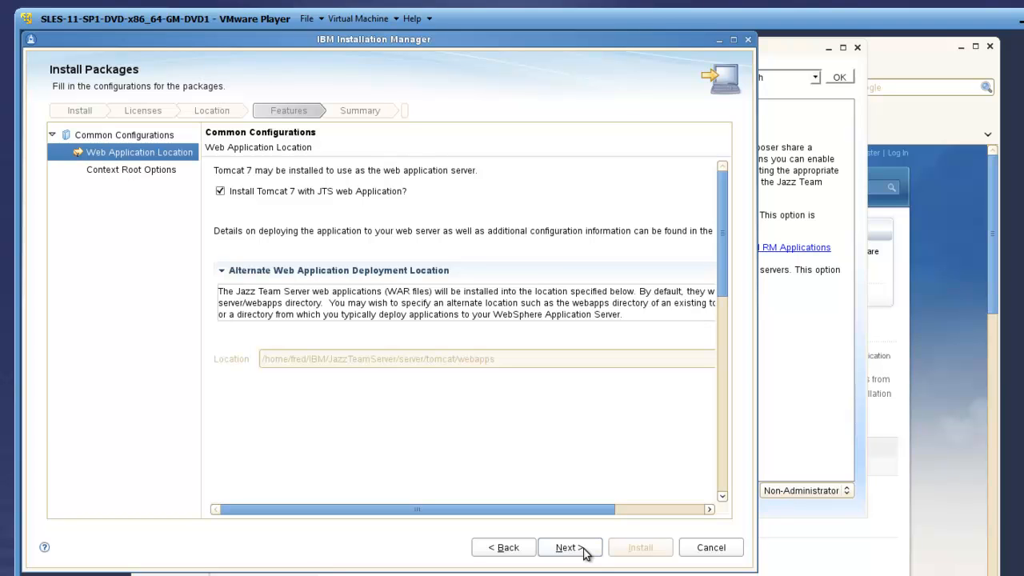
click(566, 548)
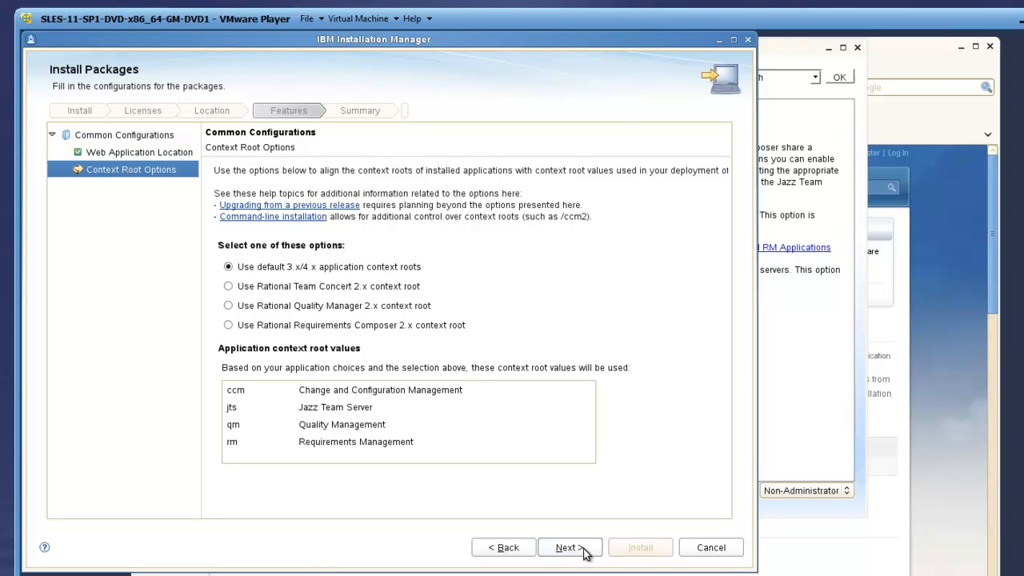
click(569, 547)
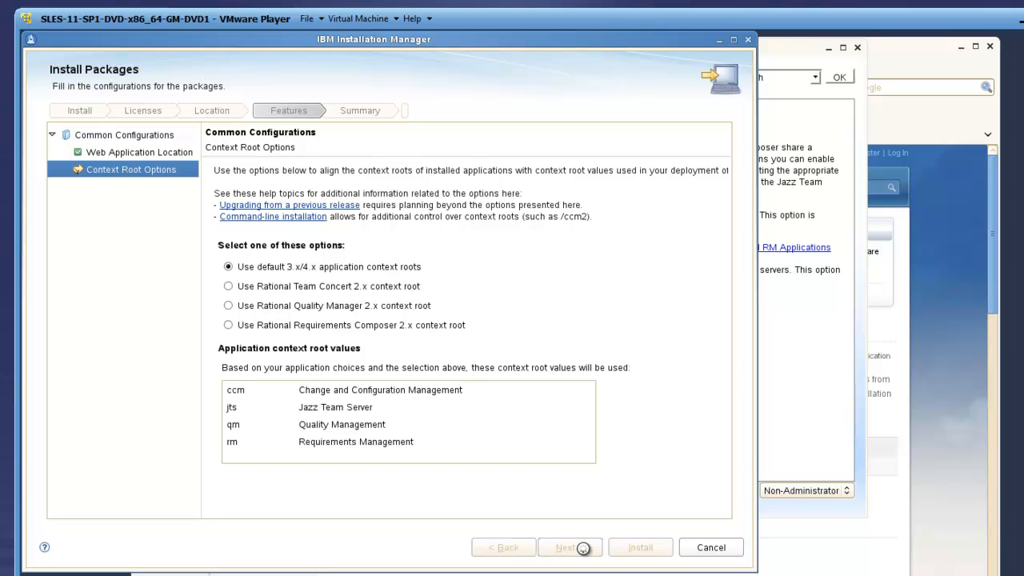
click(570, 547)
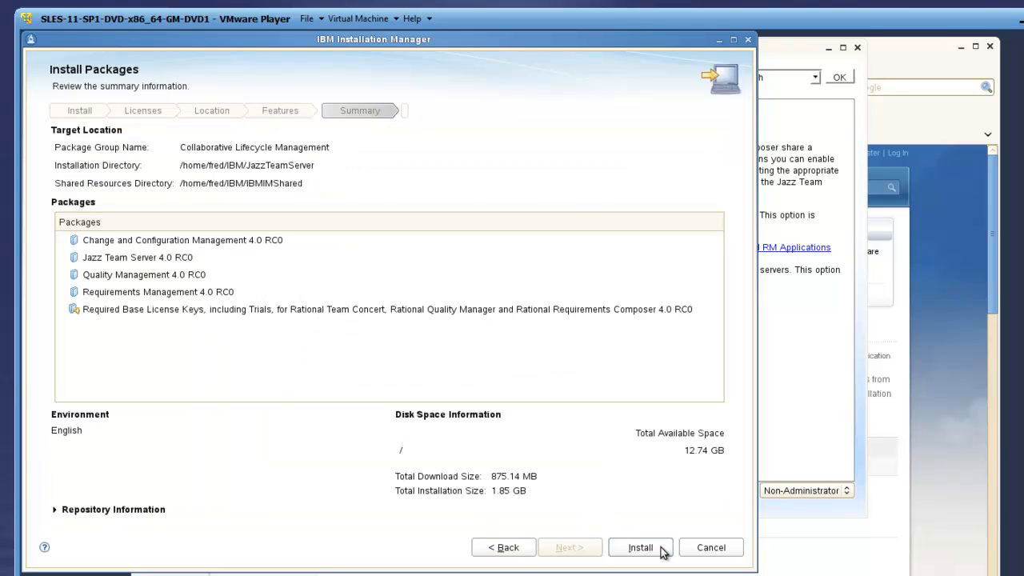
Install the five 4.0 RC0 packages (1.85 GB) and finish the installer.
click(642, 547)
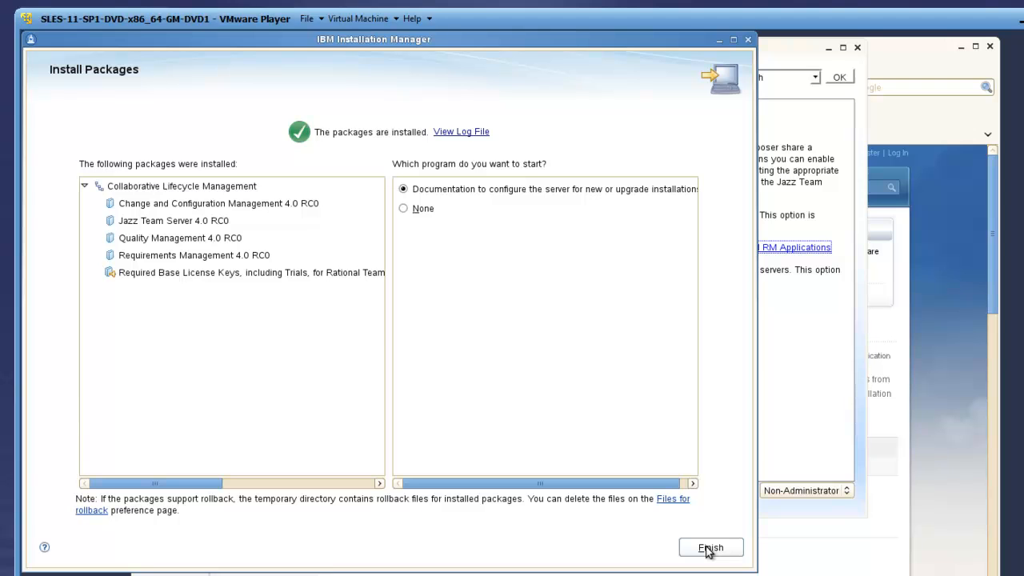
click(717, 547)
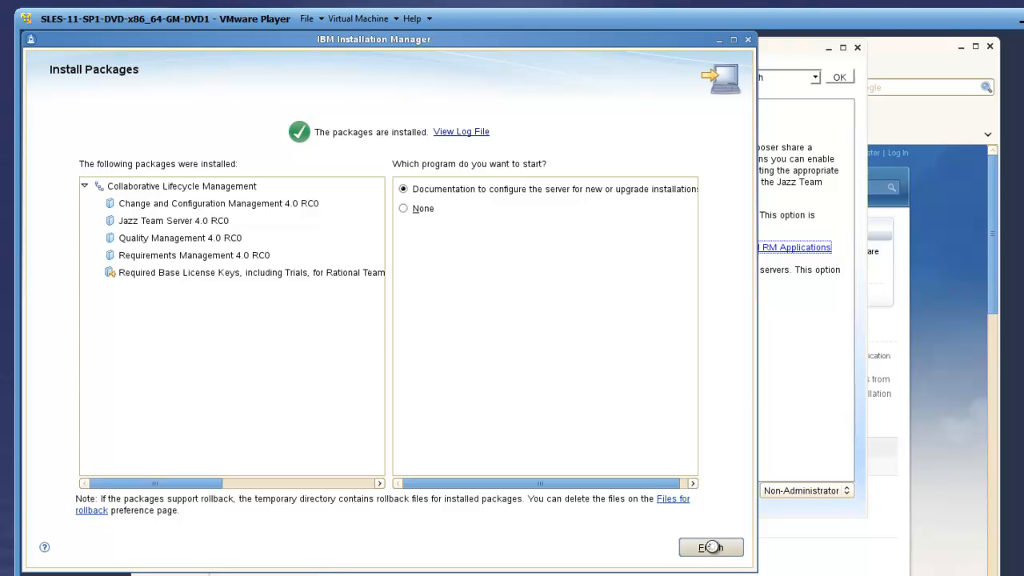
click(713, 546)
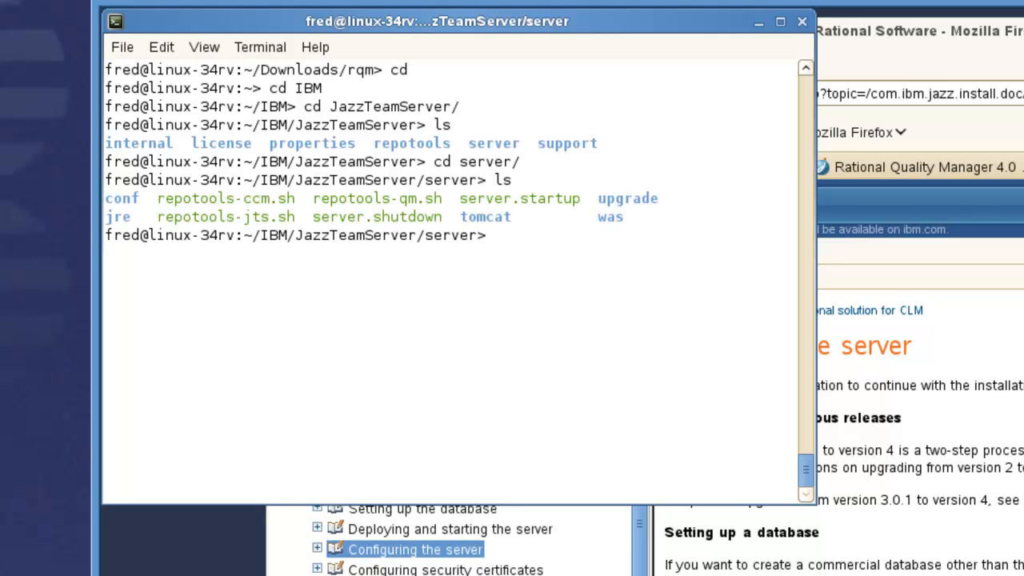
Run ./server.startup in JazzTeamServer/server to launch Jazz Team Server.
text(./se)
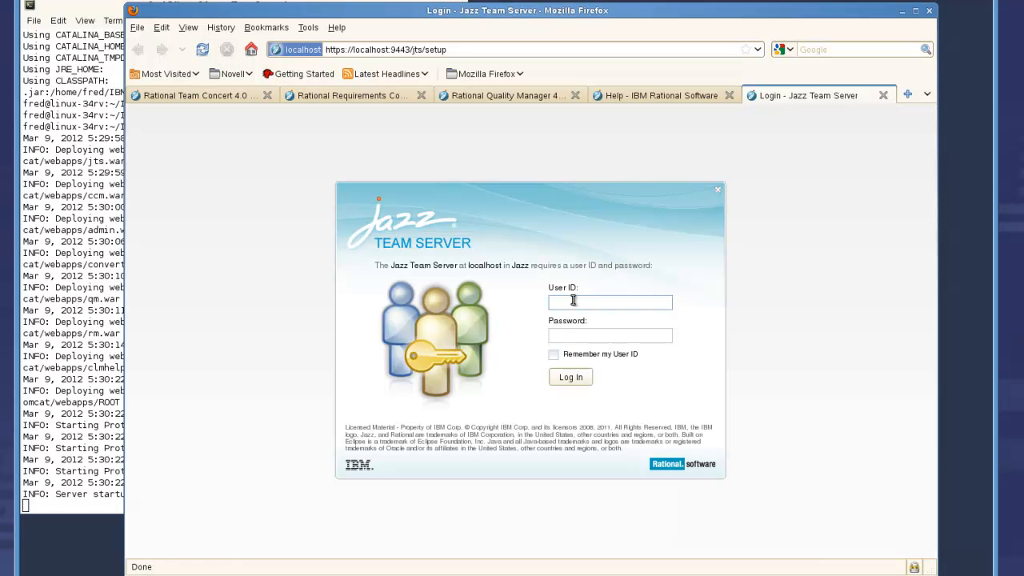
Log in as ADMIN and proceed with the Express Setup option.
text(ADMIN)
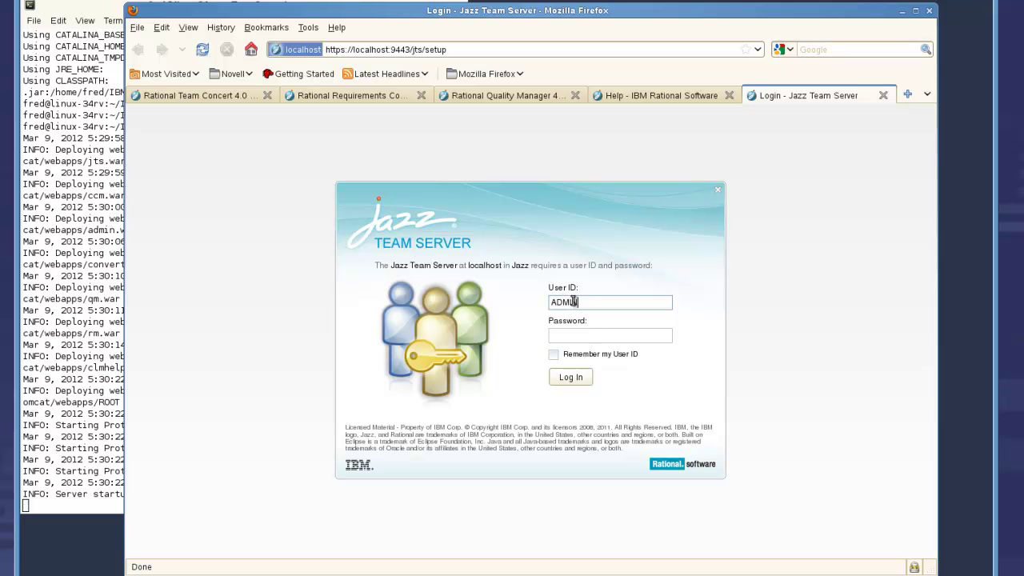
click(609, 335)
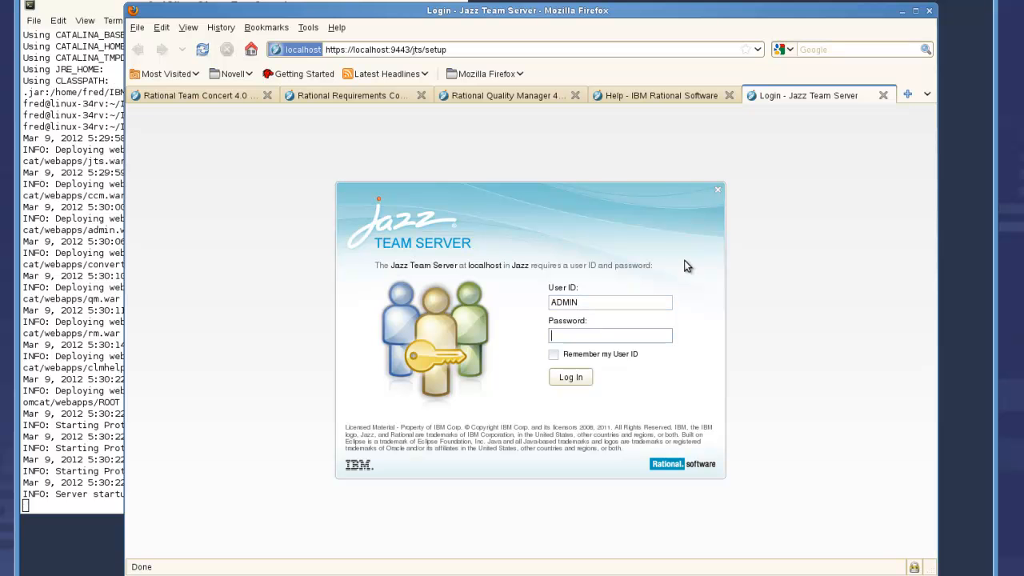
click(570, 377)
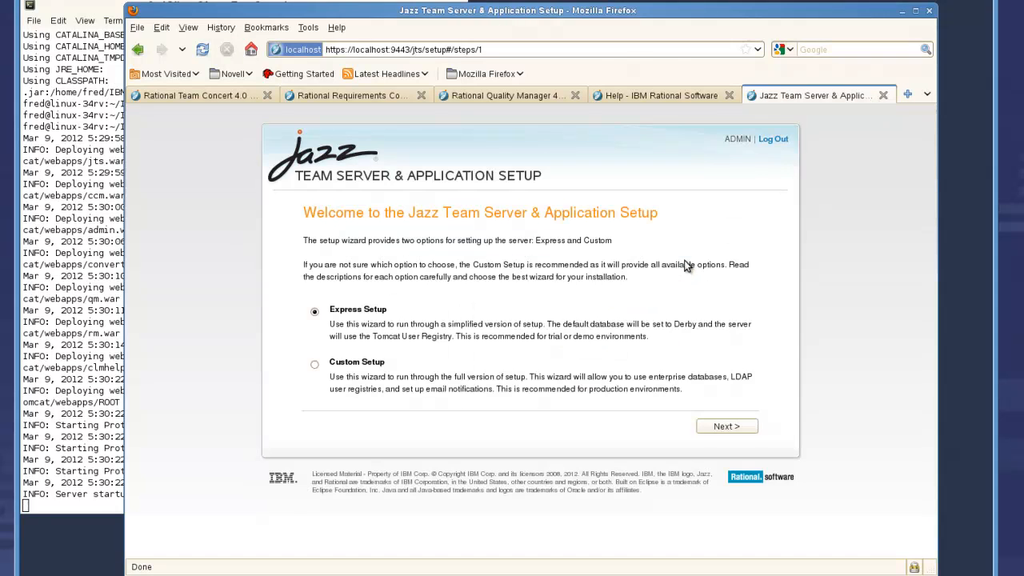
click(727, 425)
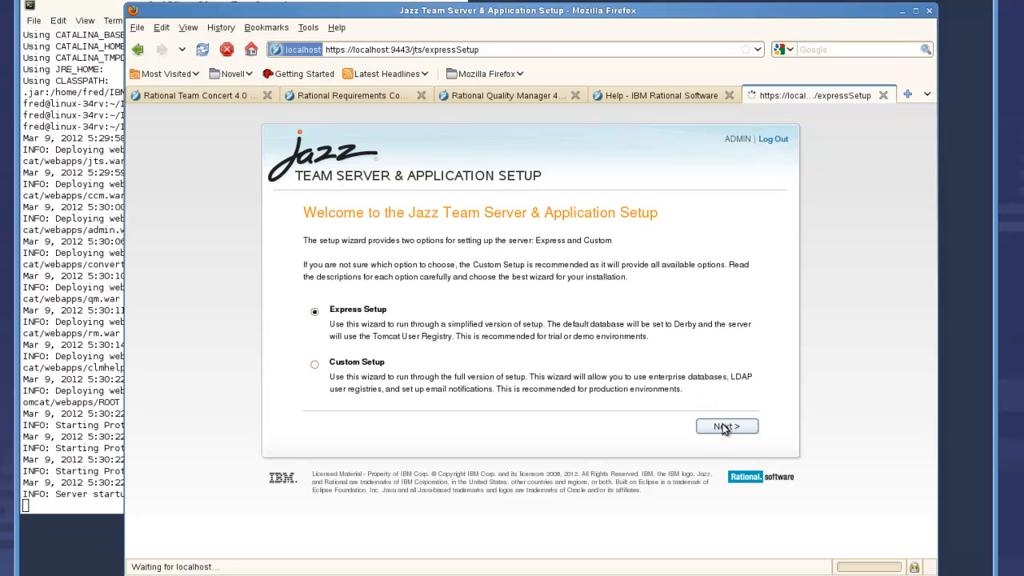
click(725, 427)
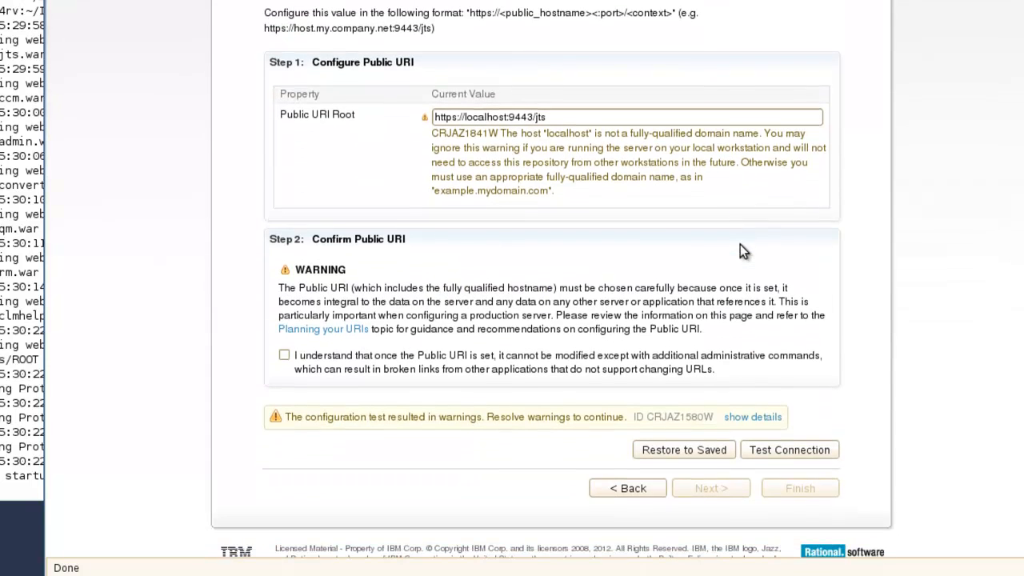
click(284, 354)
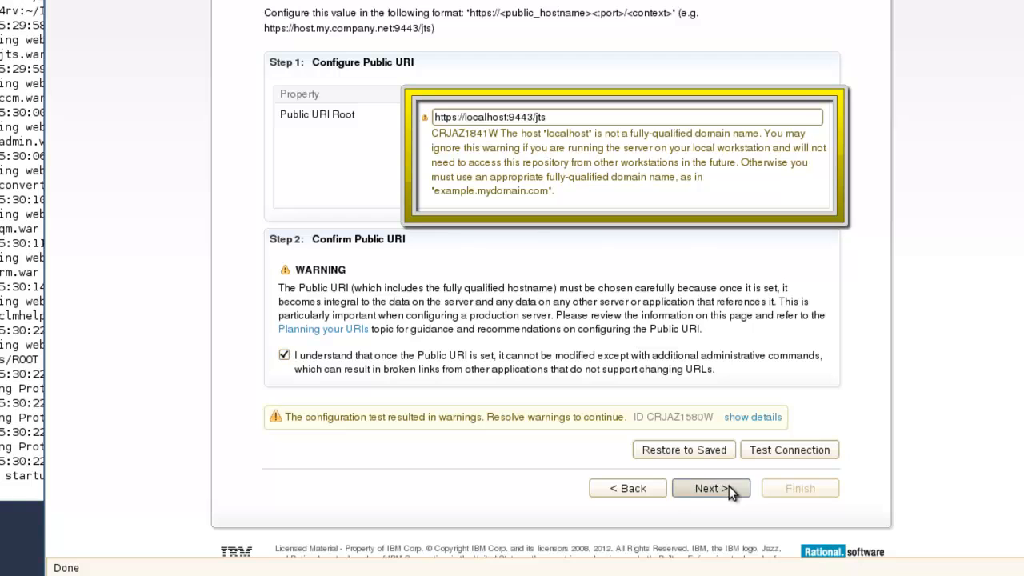
click(711, 489)
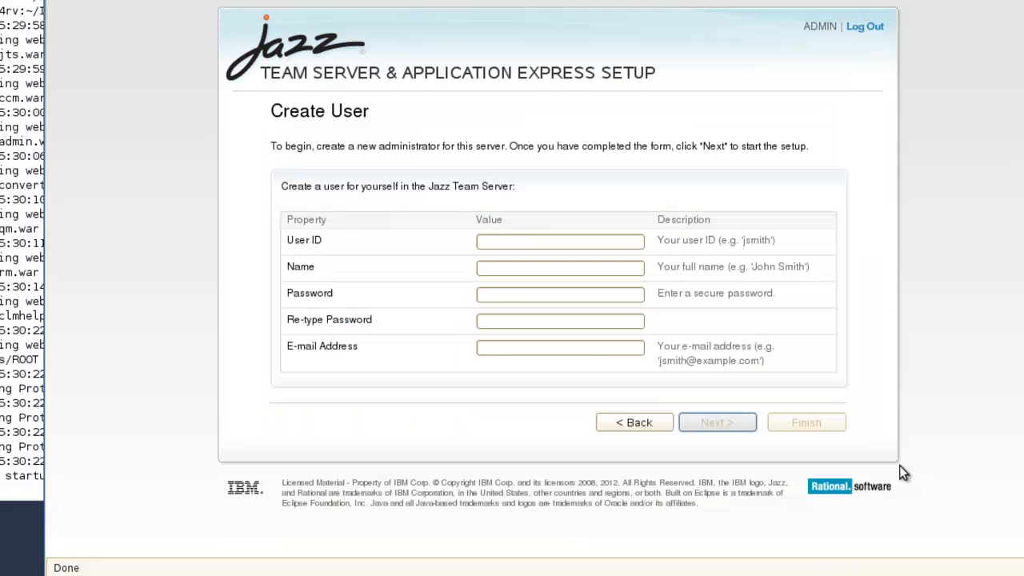
Enter the administrator's user ID, name, password and e-mail, then run setup to completion.
click(560, 241)
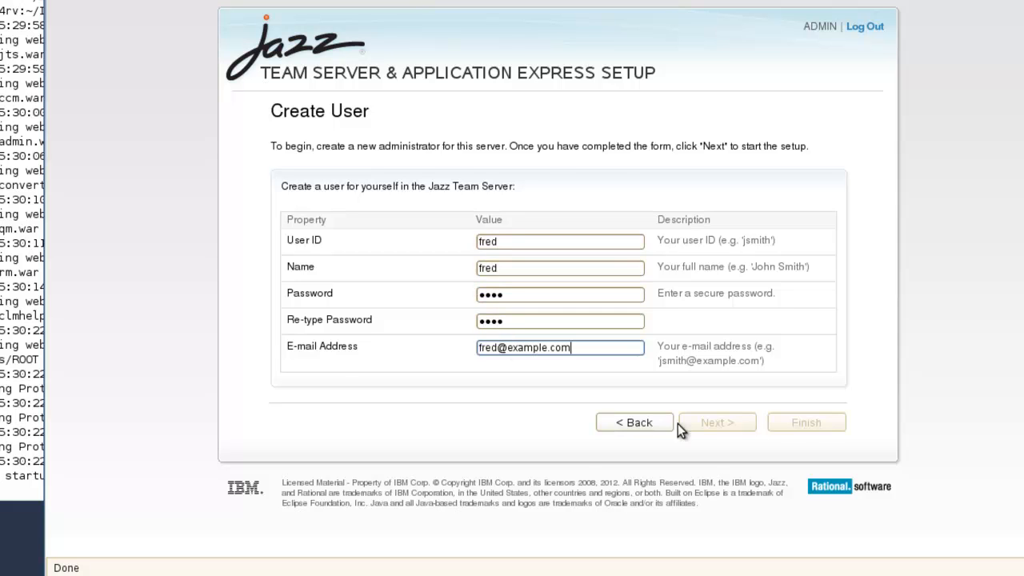
click(717, 422)
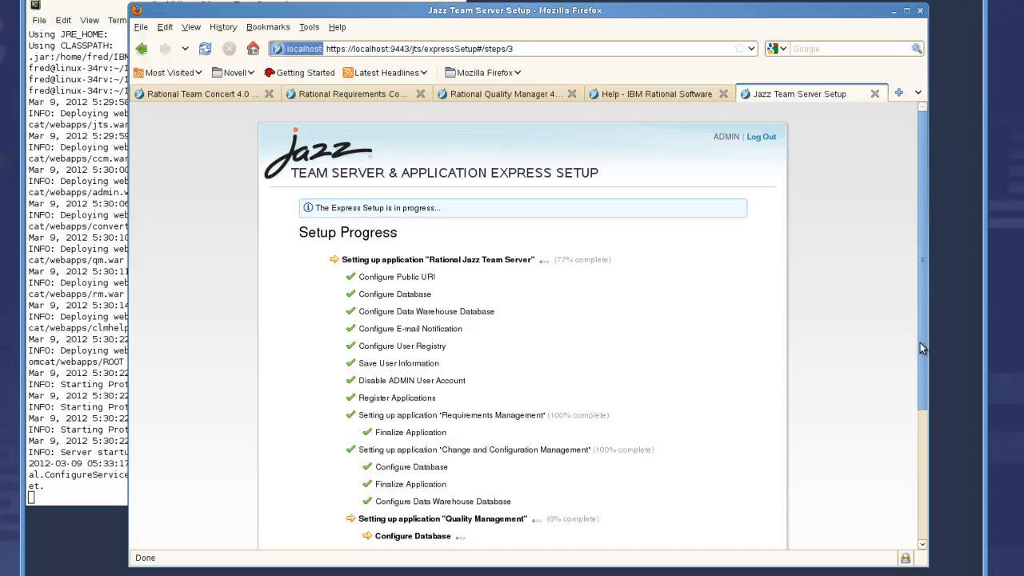
scroll(down, 3)
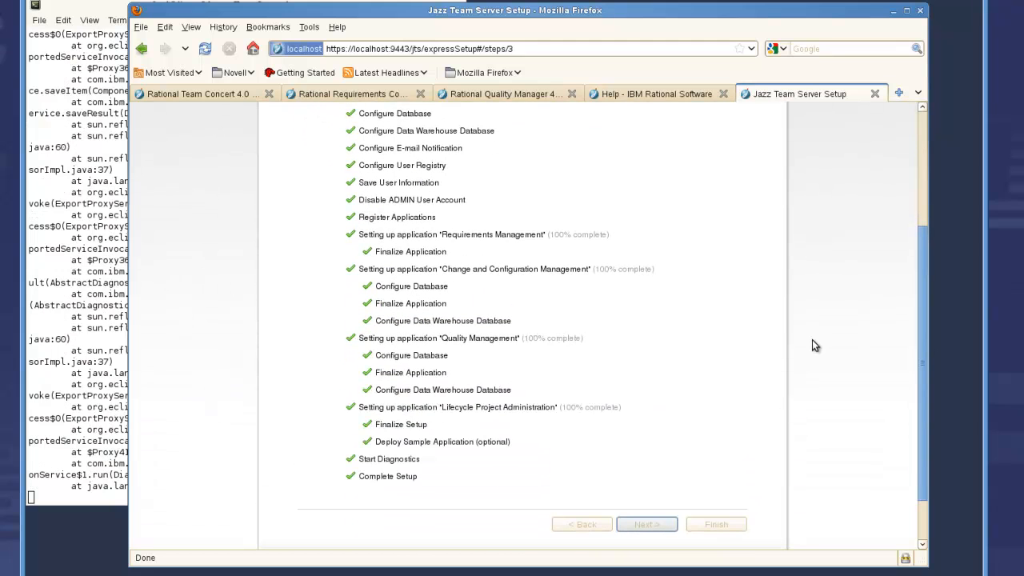
click(647, 524)
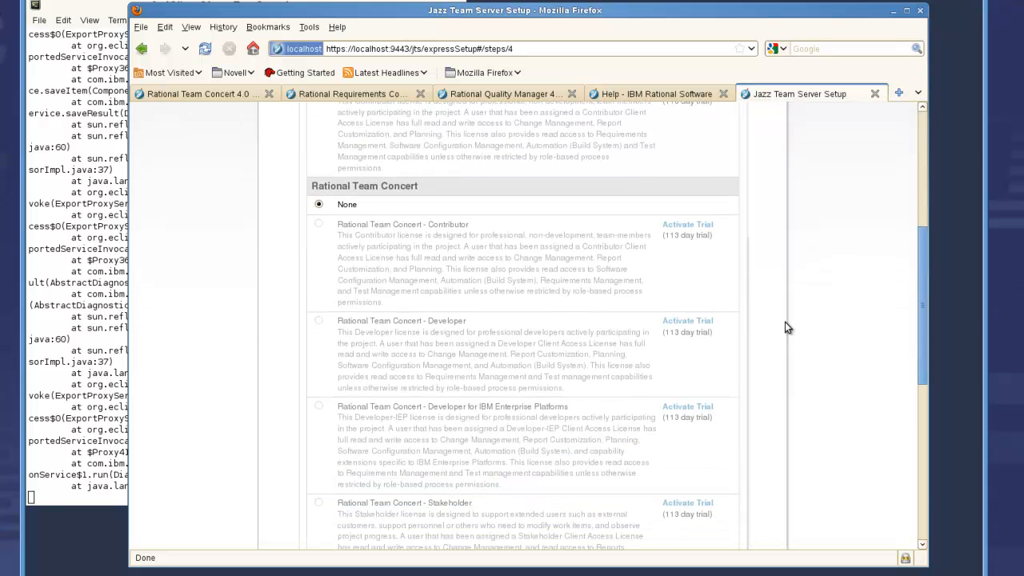
Leave all client access license options at None and finish Express Setup.
click(688, 320)
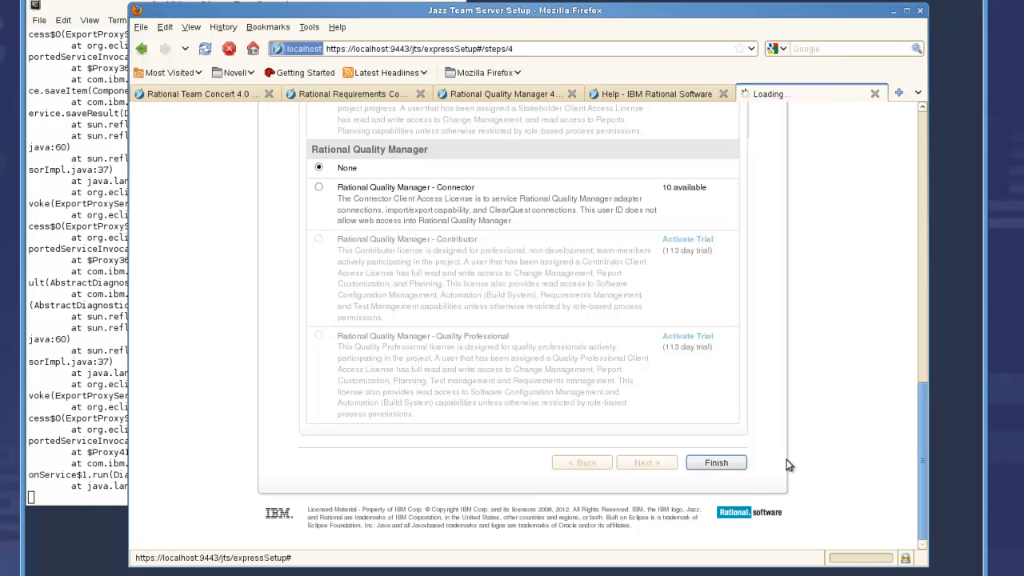
click(716, 463)
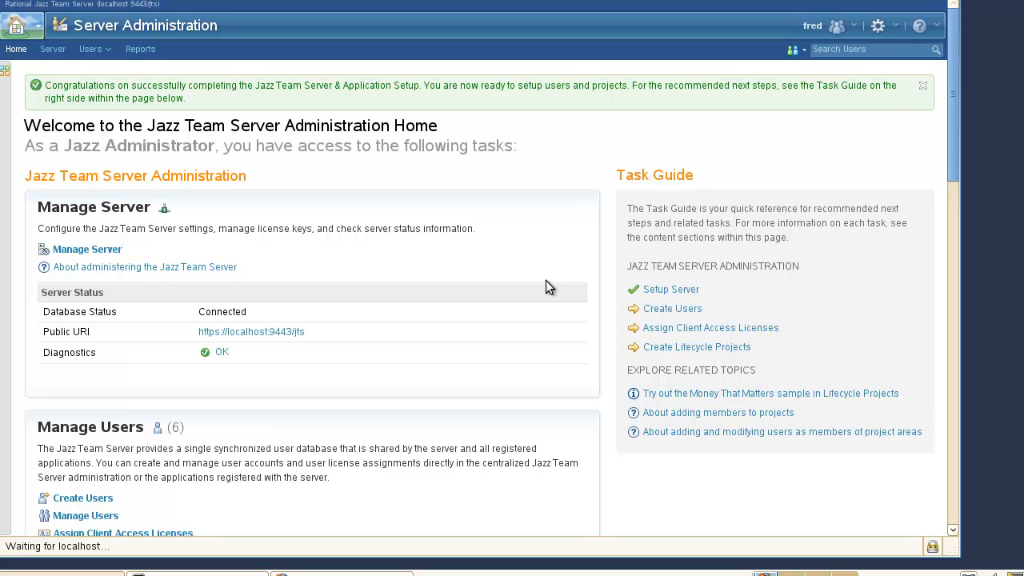
mouse_move(51, 54)
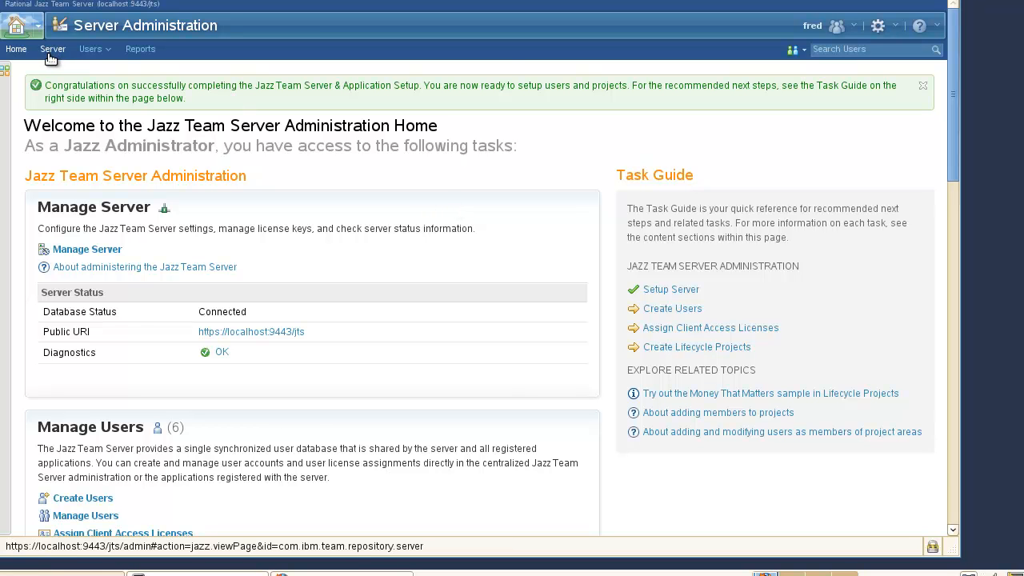
View the server Status Summary showing build 4.0 RC0 and license status.
click(52, 50)
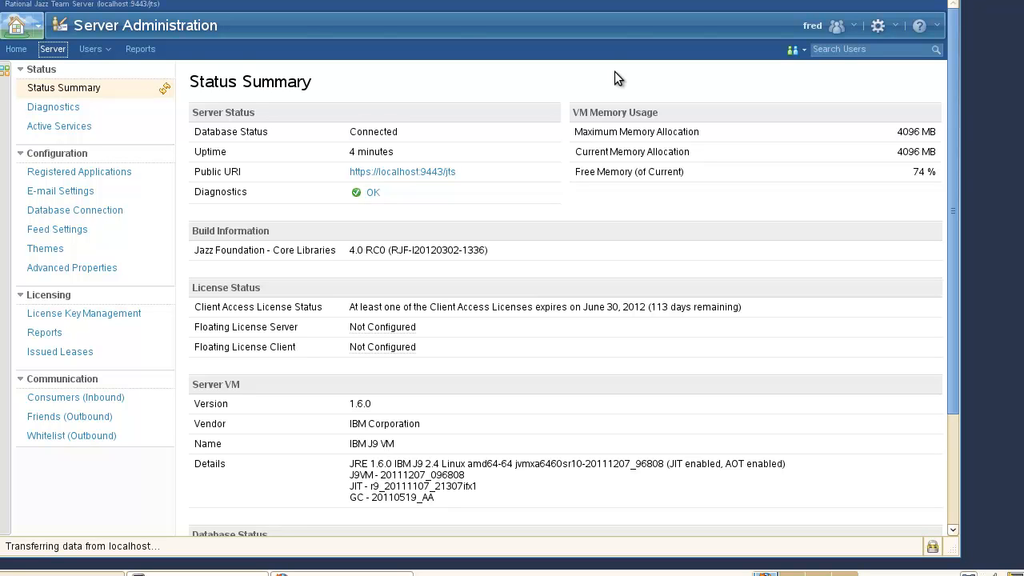
mouse_move(667, 106)
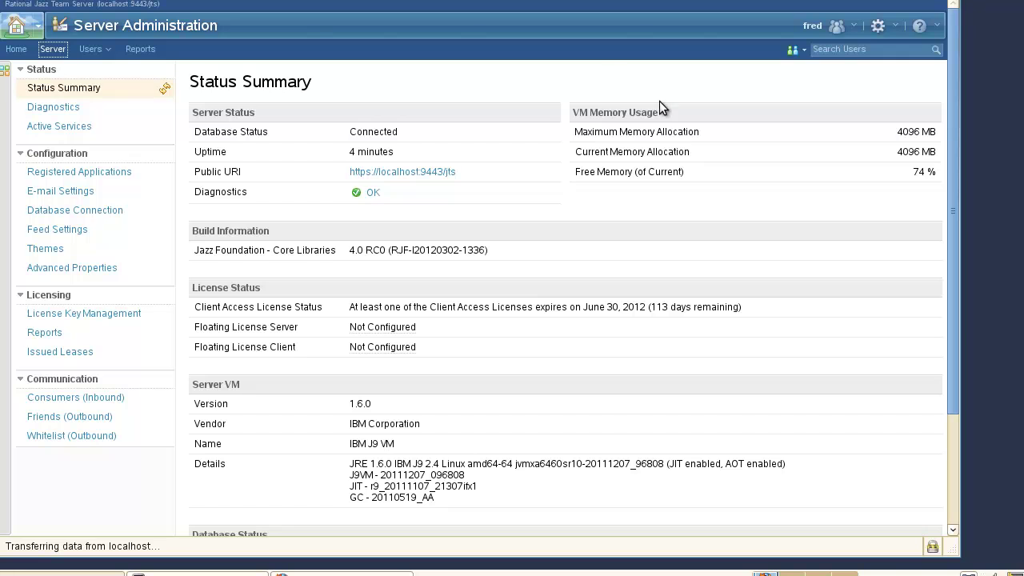